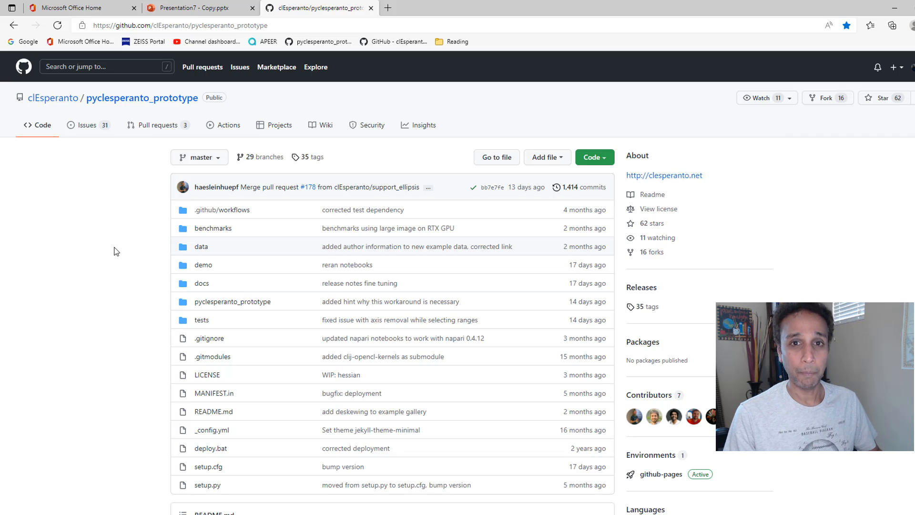
Scroll the pyclesperanto_prototype README to its Installation and example code, deselecting the conda command.
scroll(down, 3)
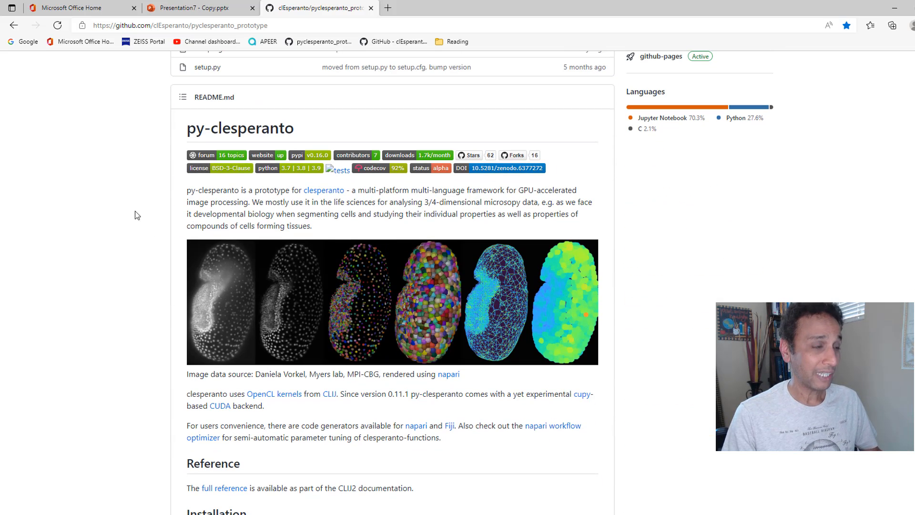
scroll(down, 3)
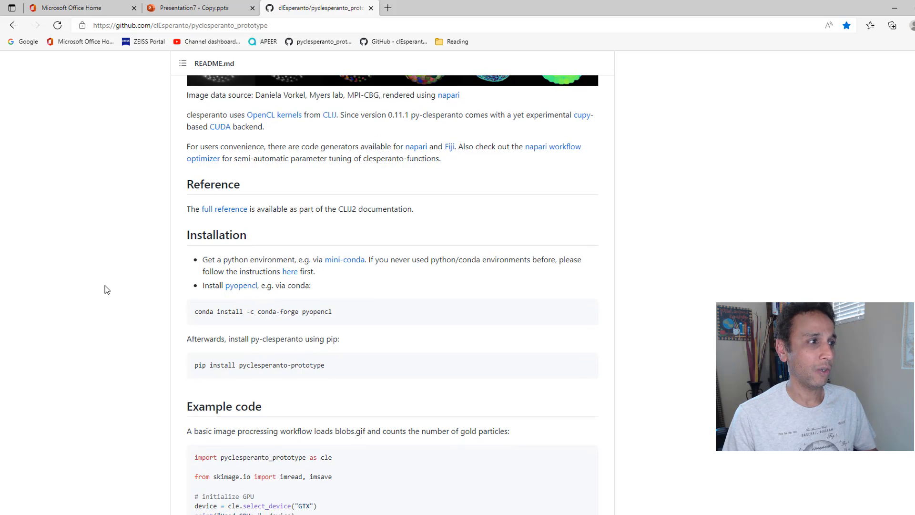
scroll(down, 3)
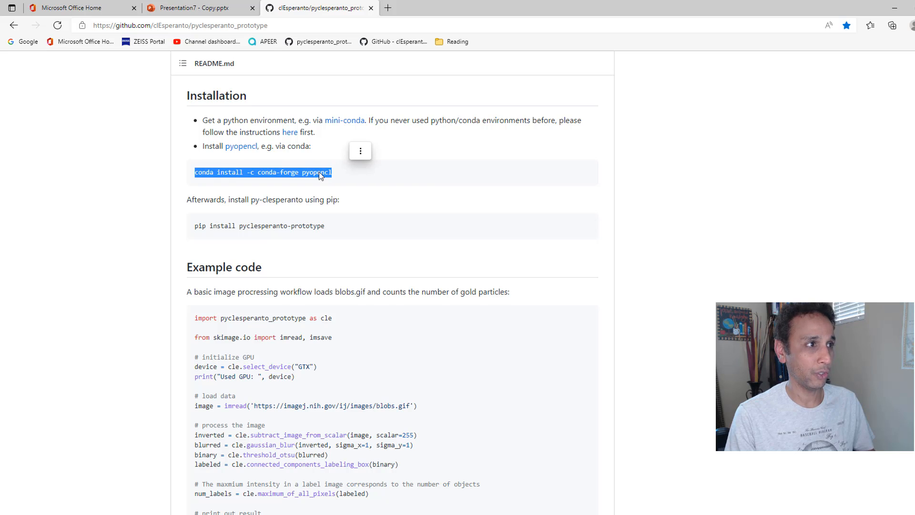
click(172, 250)
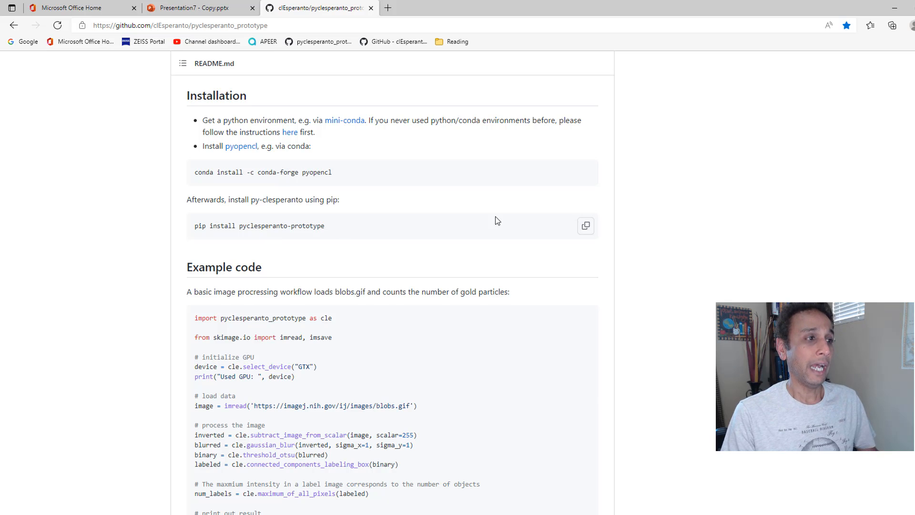
mouse_move(510, 211)
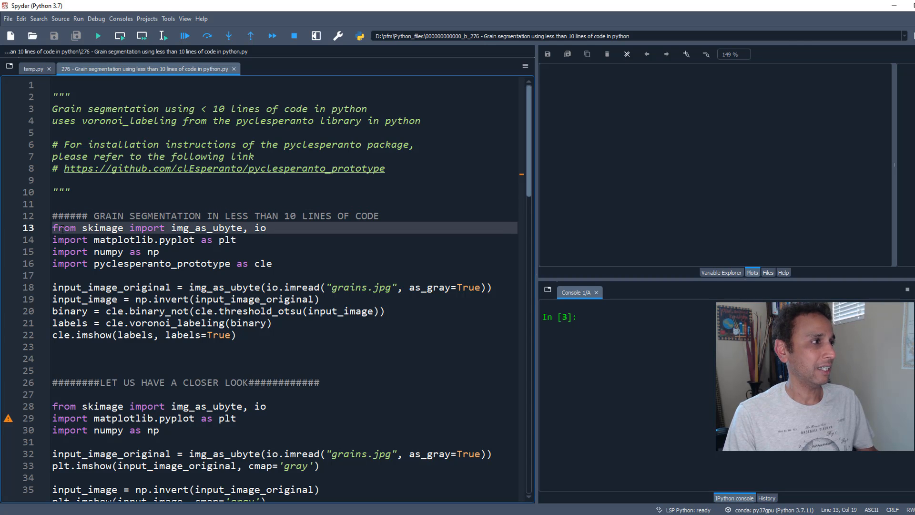
Select and run editor lines 13–22, from the imports through cle.imshow of the Voronoi labels.
drag(52, 228, 236, 334)
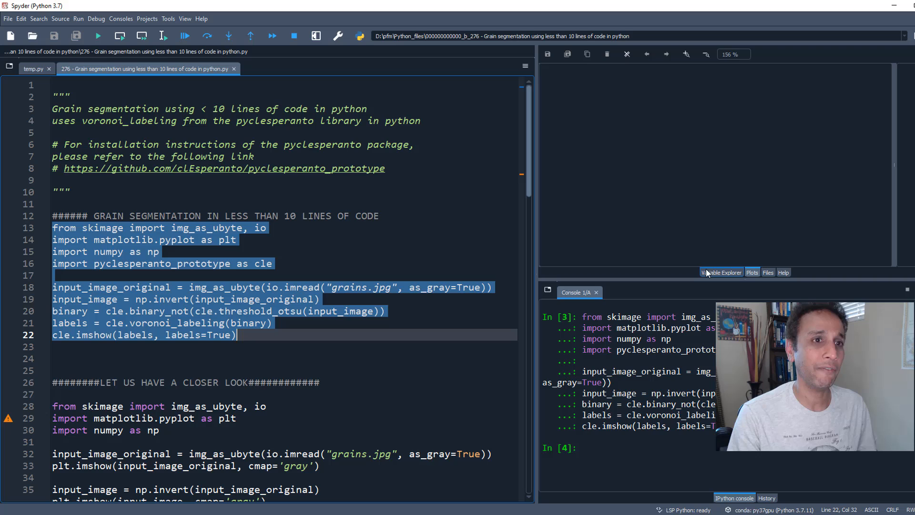
Remove all variables from the Variable Explorer, confirming with Yes.
click(607, 54)
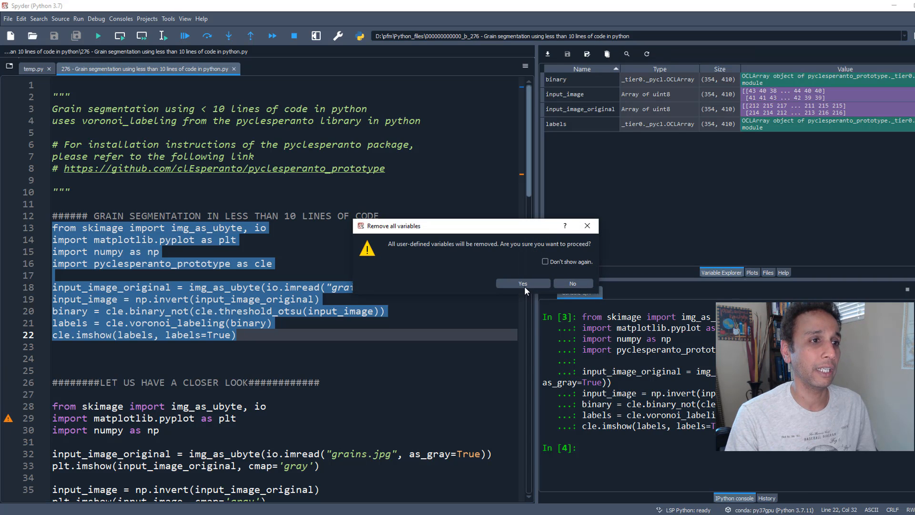
click(521, 283)
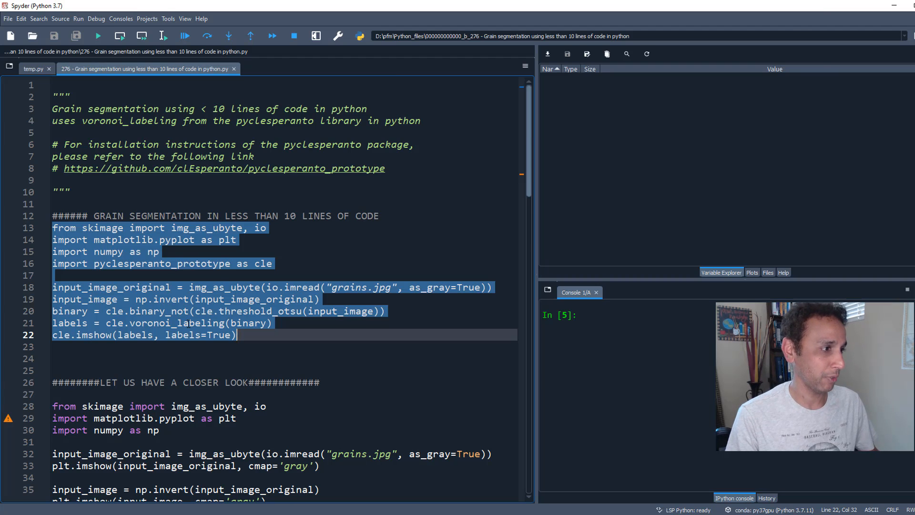
scroll(down, 3)
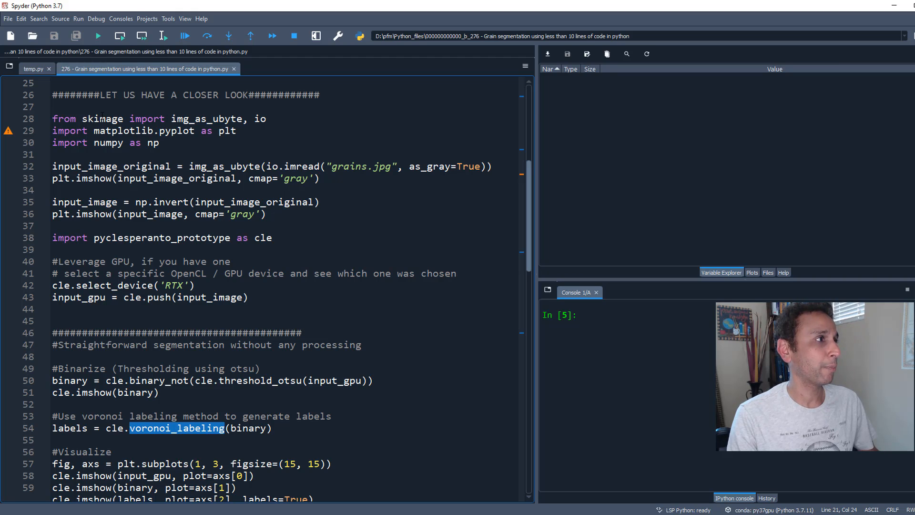
Run lines 28–35: imports, loading grains.jpg, plotting the original image, and inverting it.
click(163, 36)
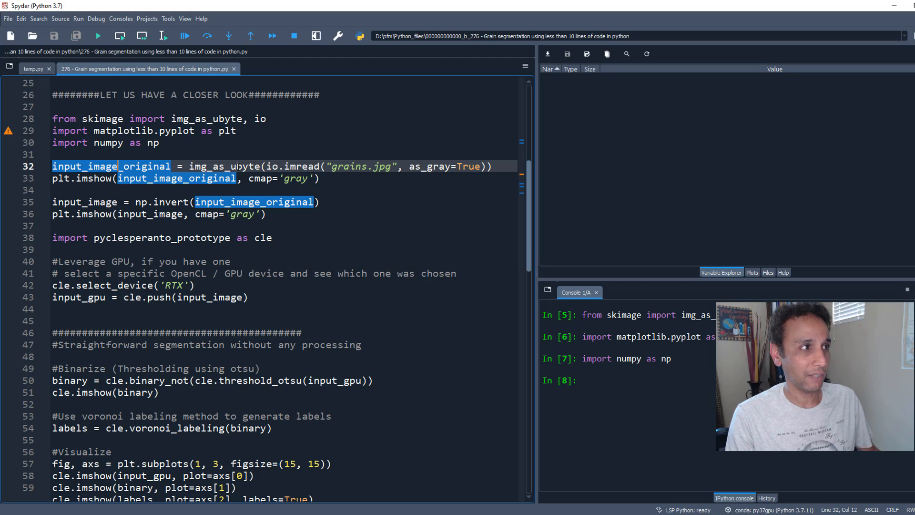
click(163, 35)
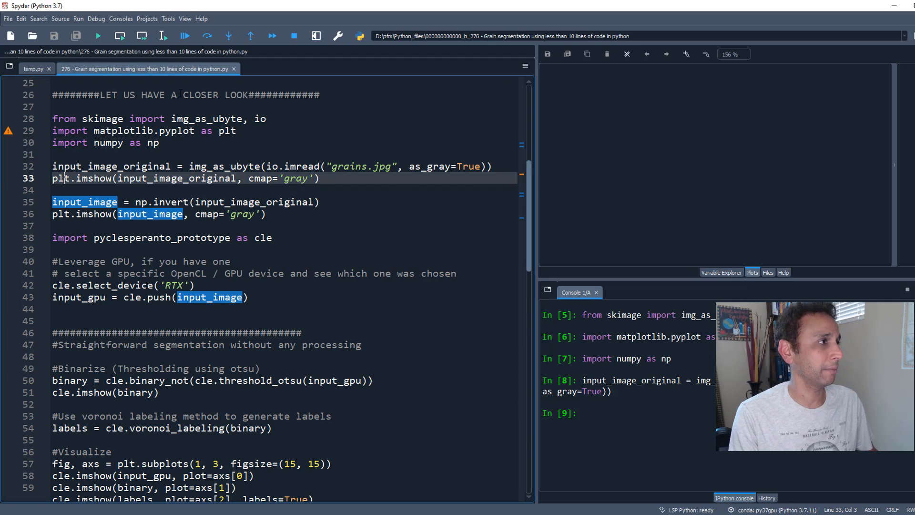
key(F9)
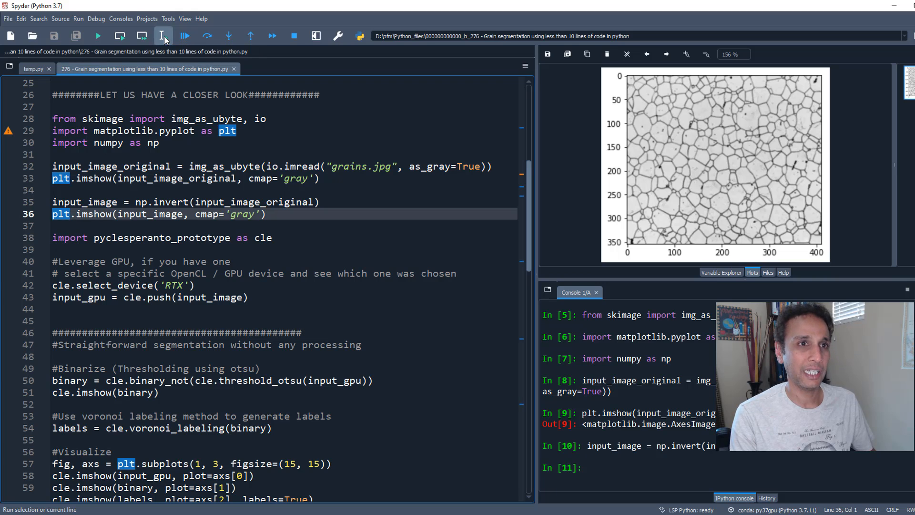
Run lines 36–43: imshow inverted, import cle, select_device('RTX') for the Quadro P5000, and cle.push.
click(163, 36)
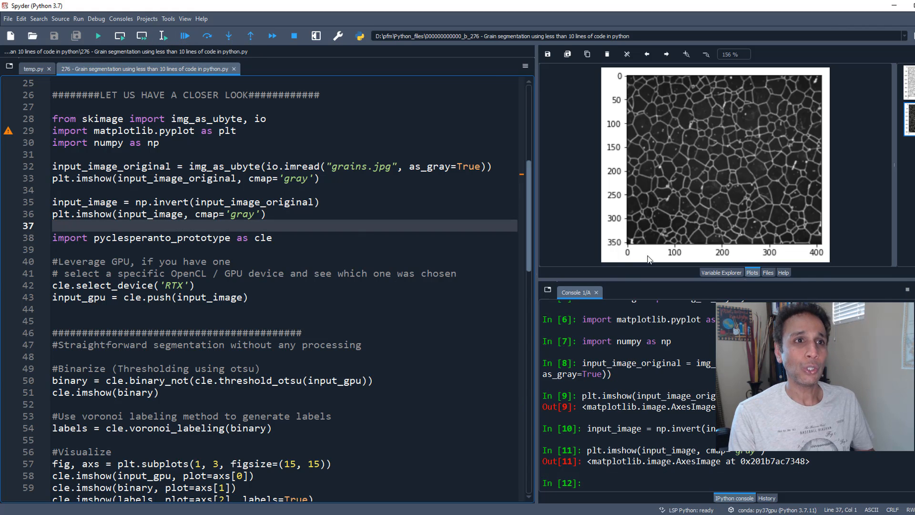
mouse_move(673, 219)
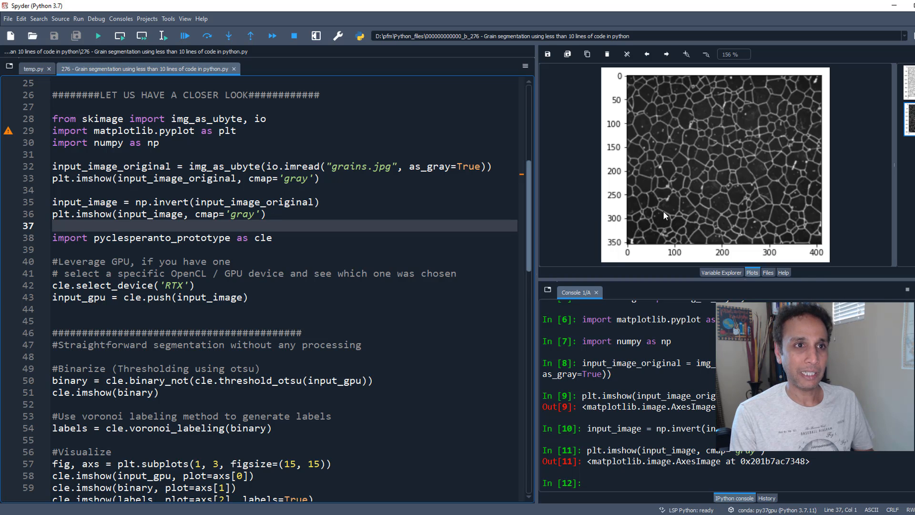
mouse_move(650, 226)
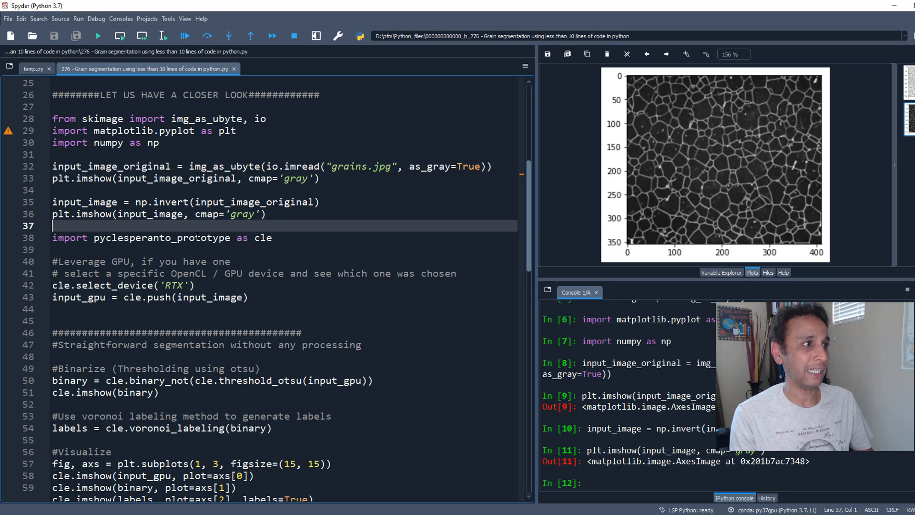
double_click(162, 238)
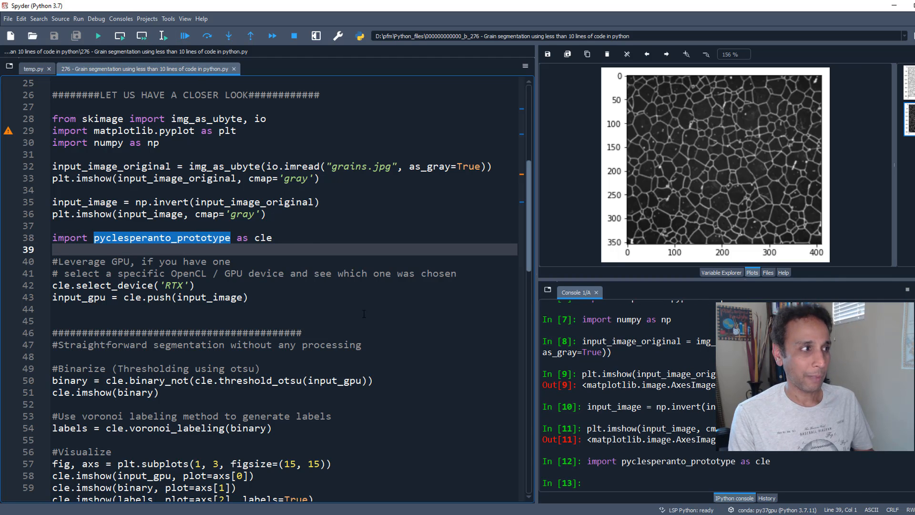
click(195, 285)
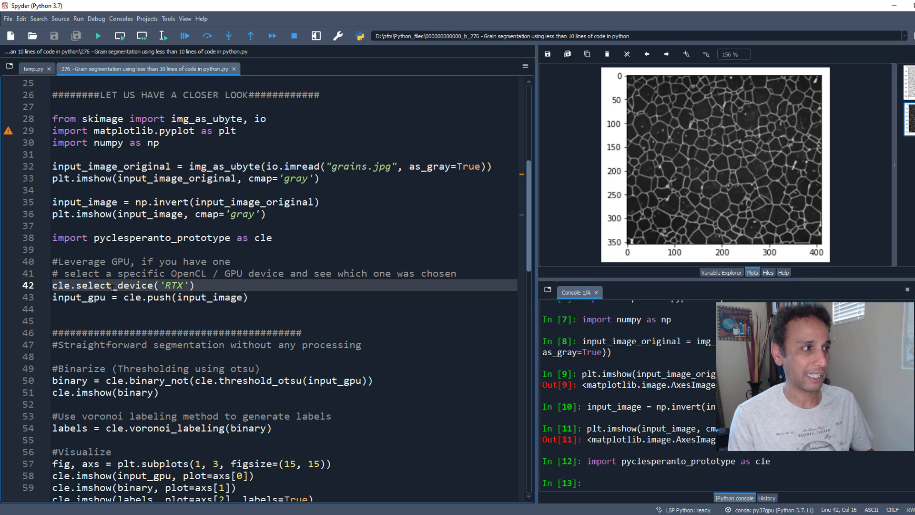
click(163, 36)
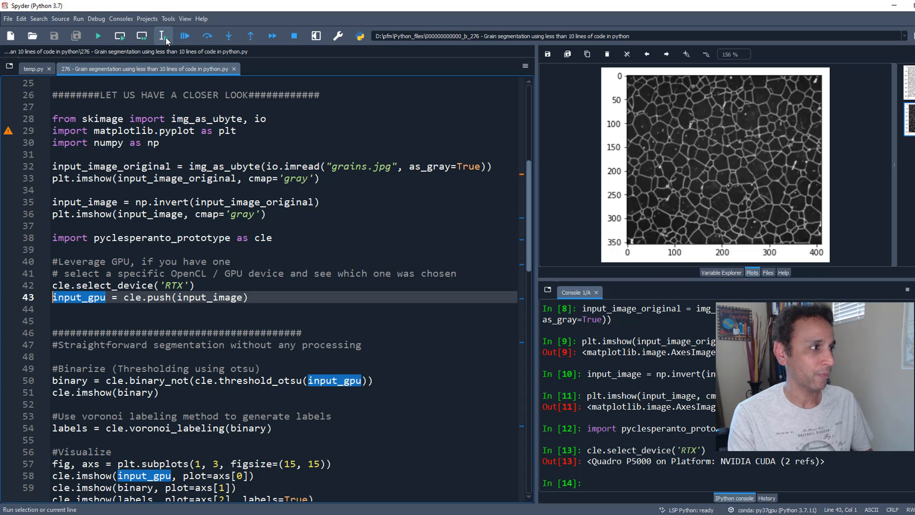
click(162, 36)
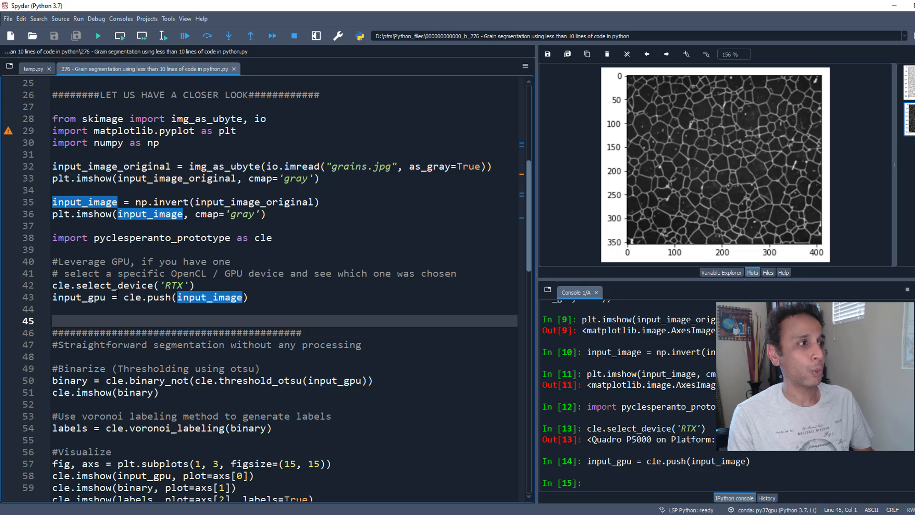
scroll(down, 3)
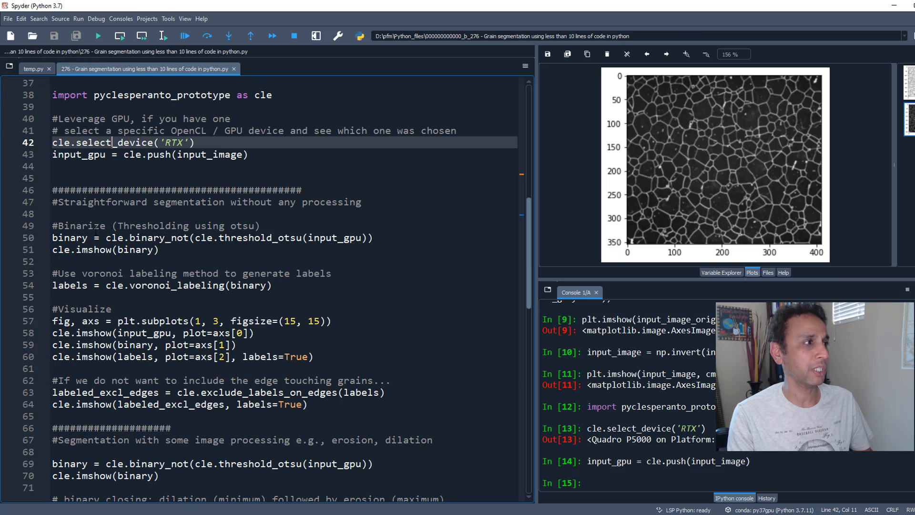
Run lines 50–51 to compute the Otsu binary mask and plot it.
click(87, 238)
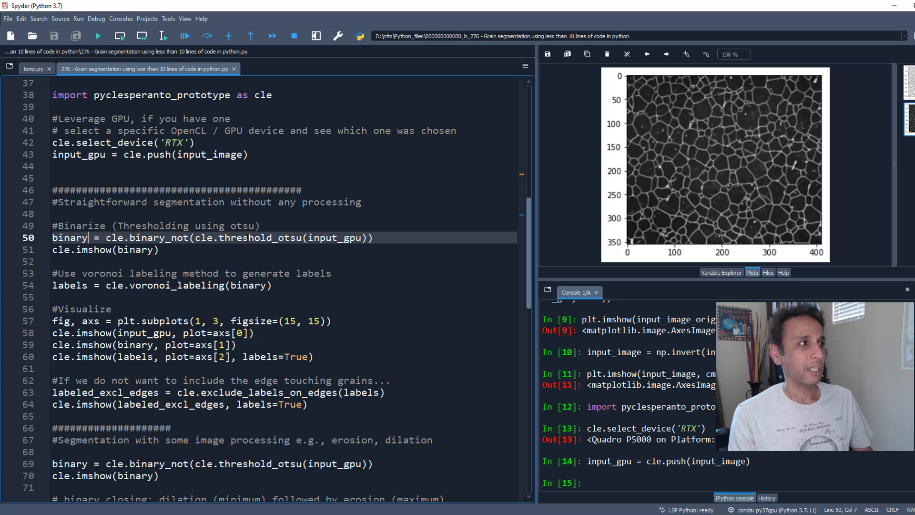
double_click(69, 237)
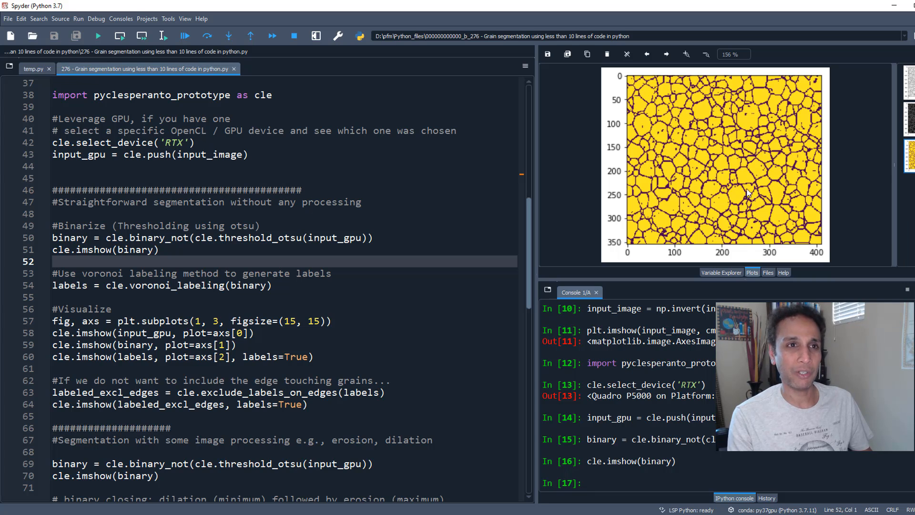
mouse_move(668, 212)
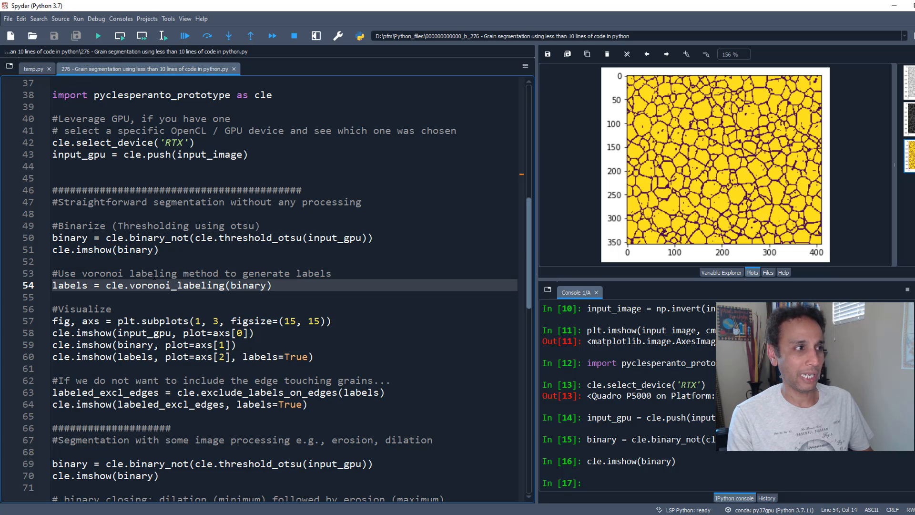
double_click(176, 285)
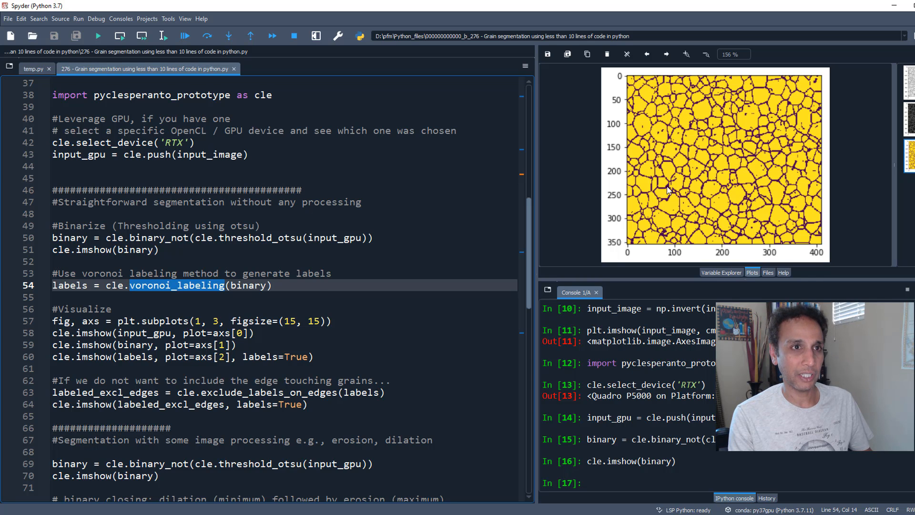
mouse_move(746, 130)
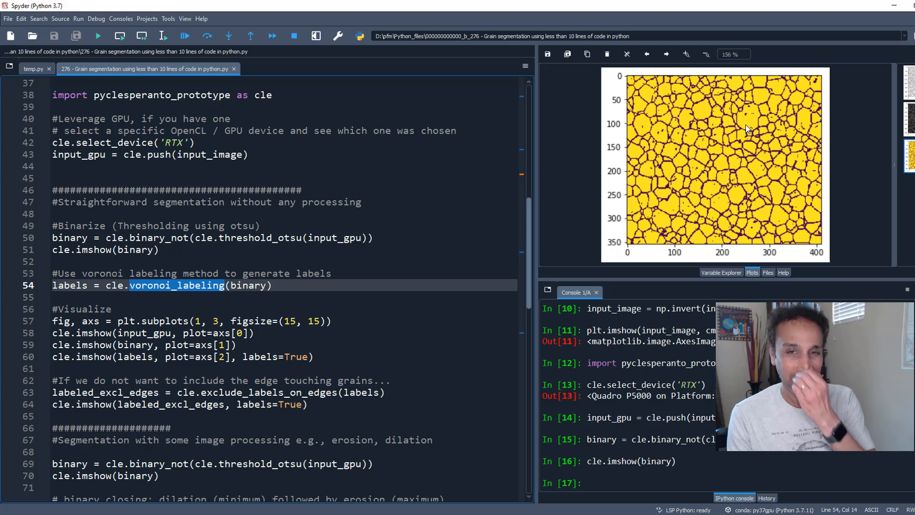
mouse_move(657, 213)
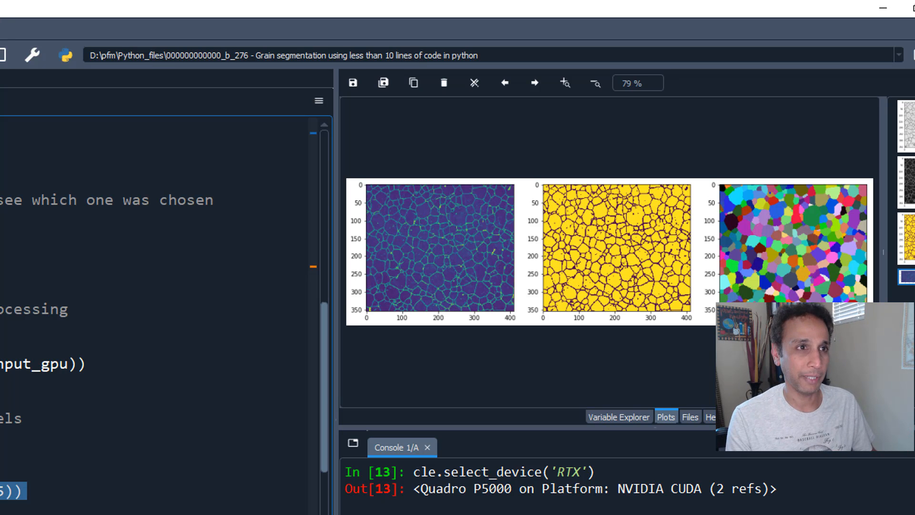
mouse_move(419, 264)
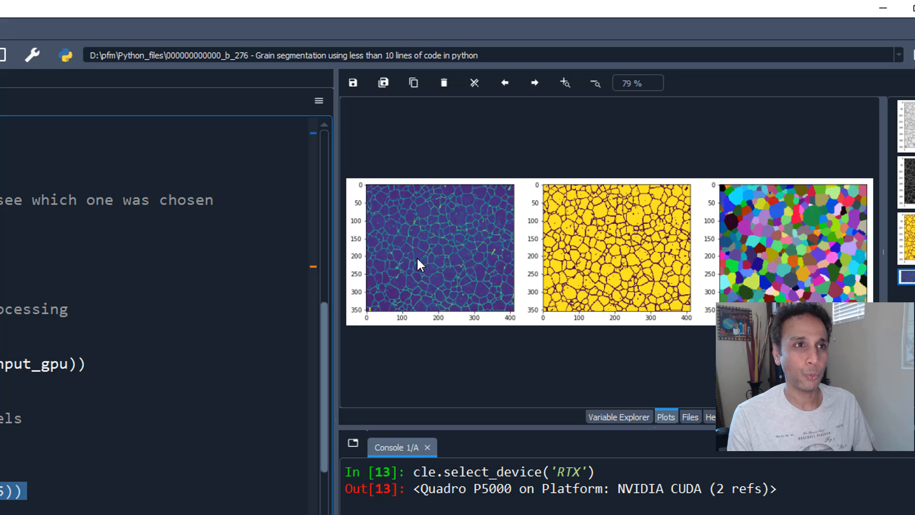
mouse_move(482, 260)
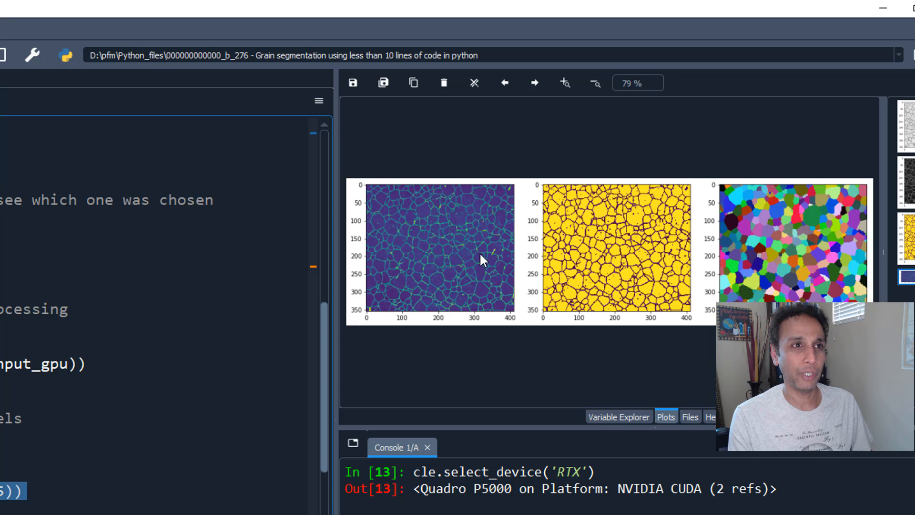
mouse_move(578, 246)
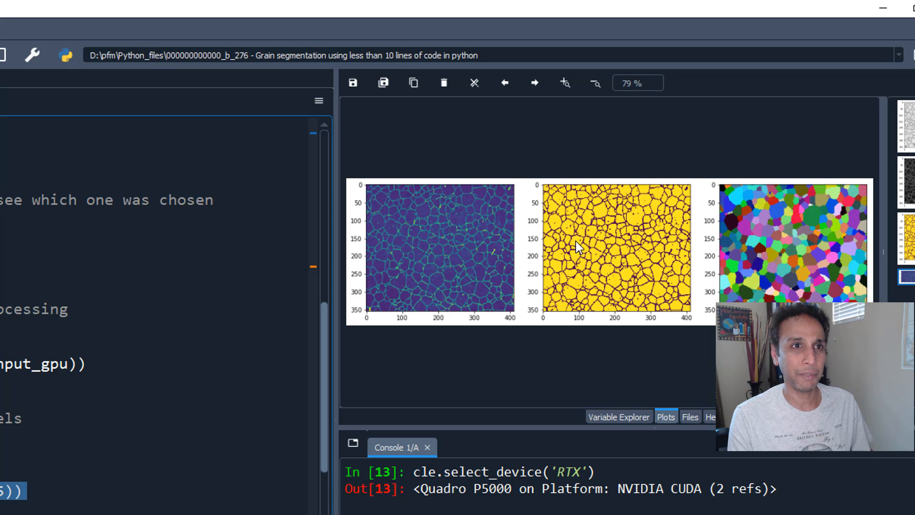
mouse_move(616, 252)
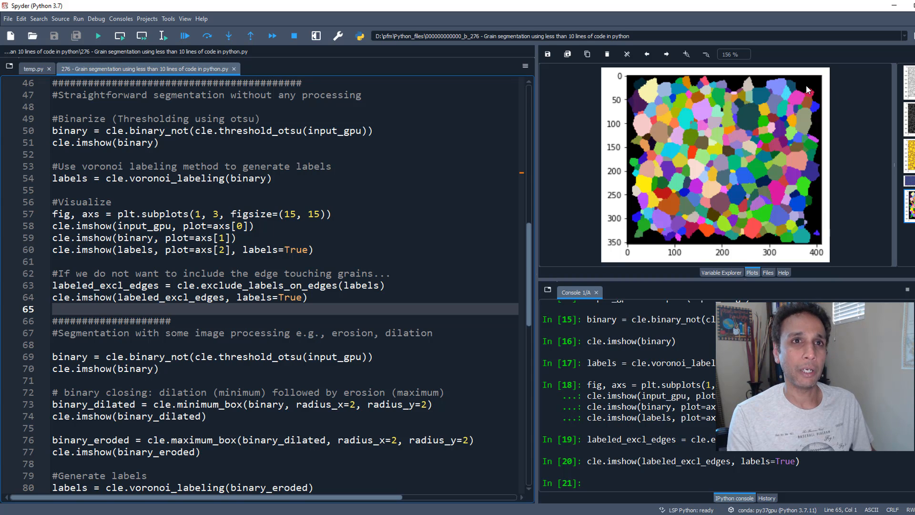
mouse_move(635, 182)
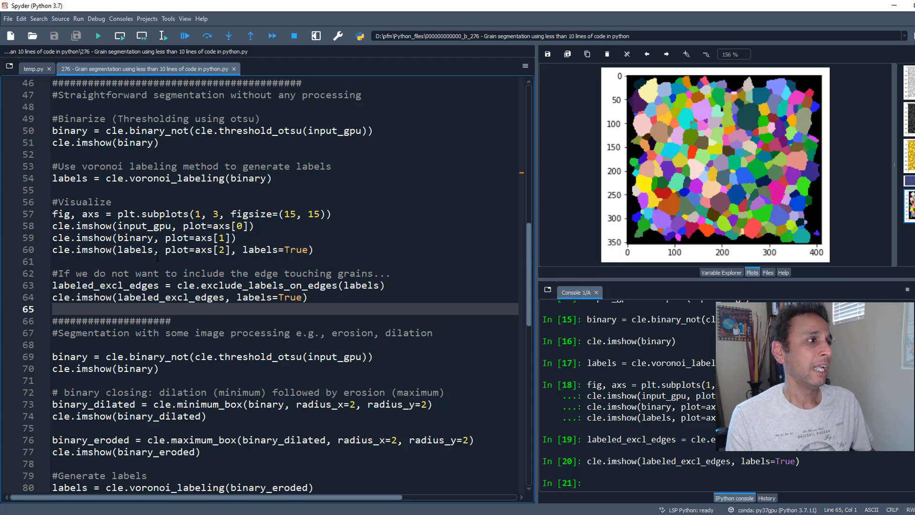
scroll(down, 3)
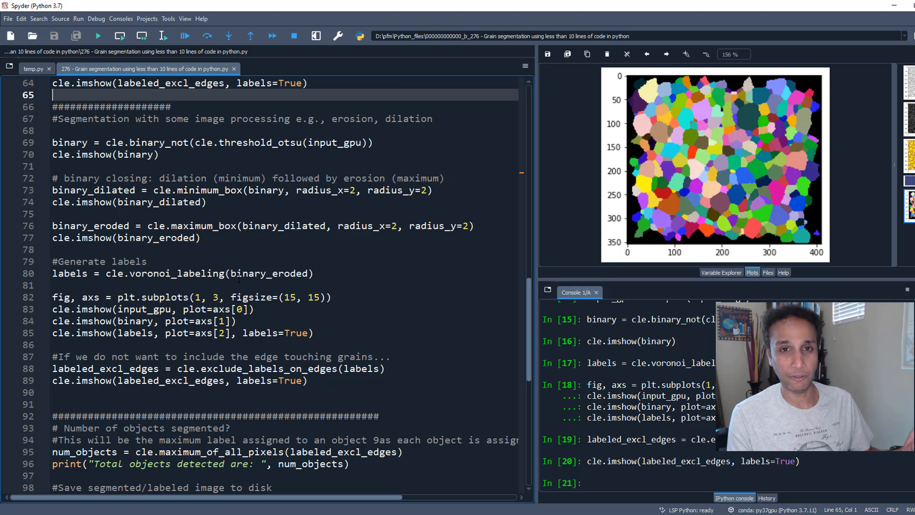
scroll(down, 3)
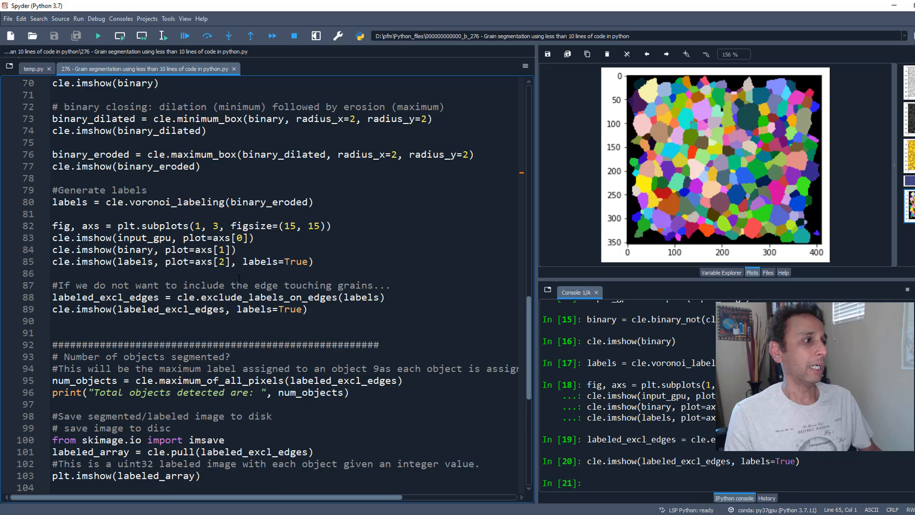
scroll(down, 3)
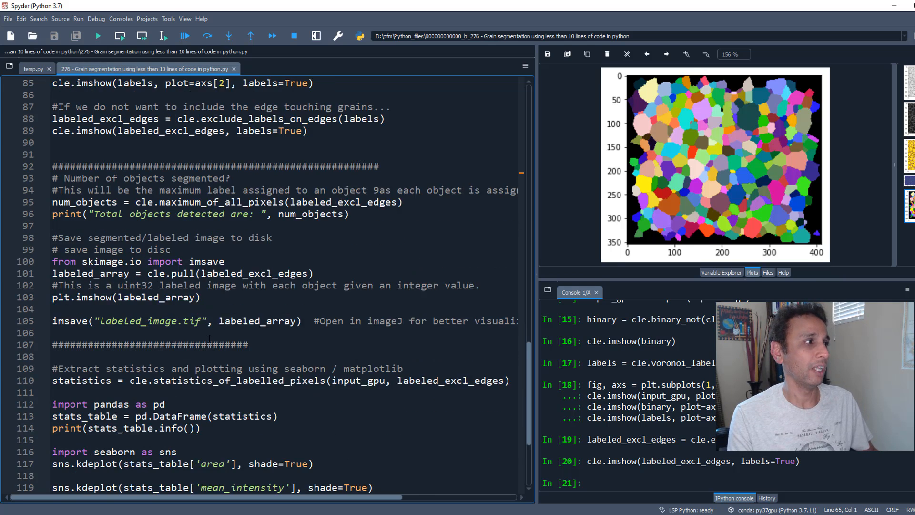
scroll(down, 3)
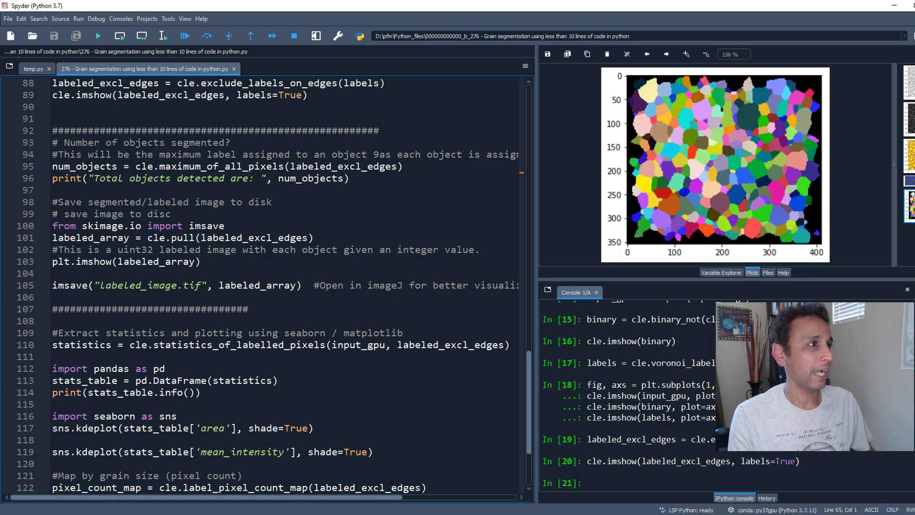
Run lines 95–101: num_objects and print (285 grains), imsave import, and cle.pull of labels.
click(174, 166)
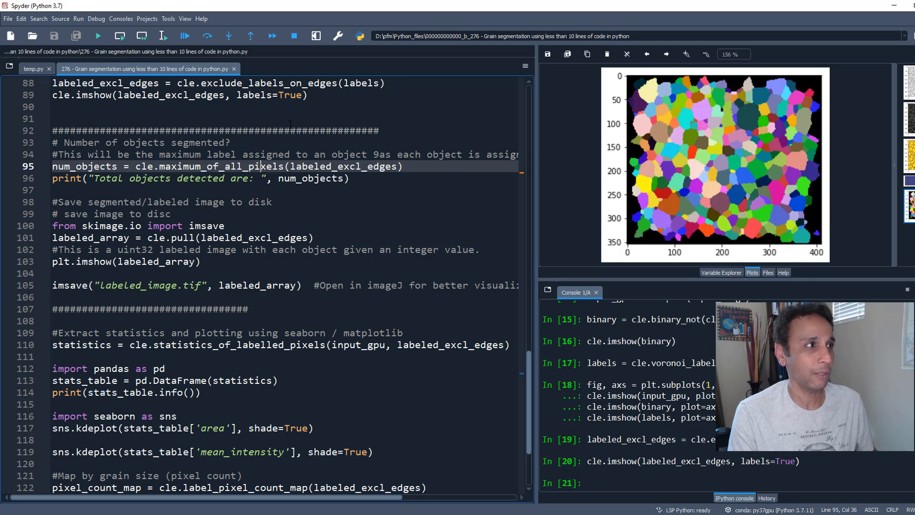
click(164, 36)
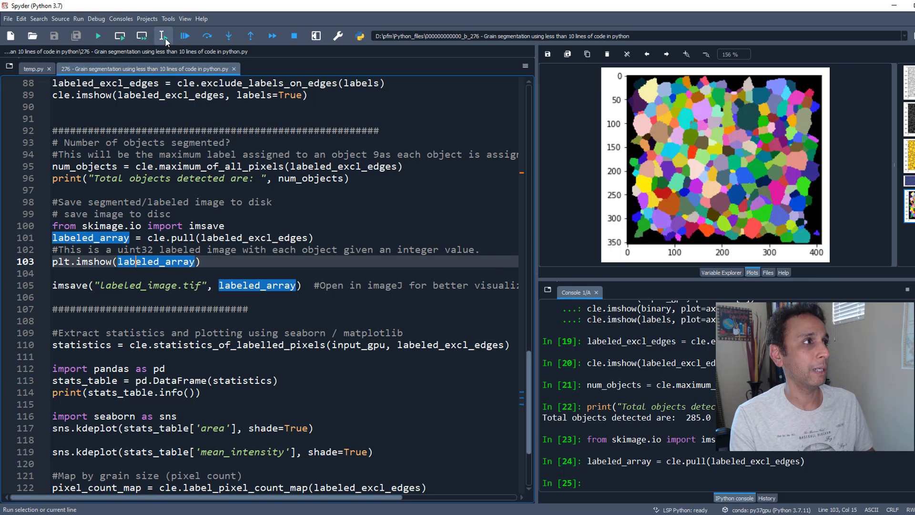
Plot labeled_array with plt.imshow, then view the variables showing num_objects as 285.
click(162, 35)
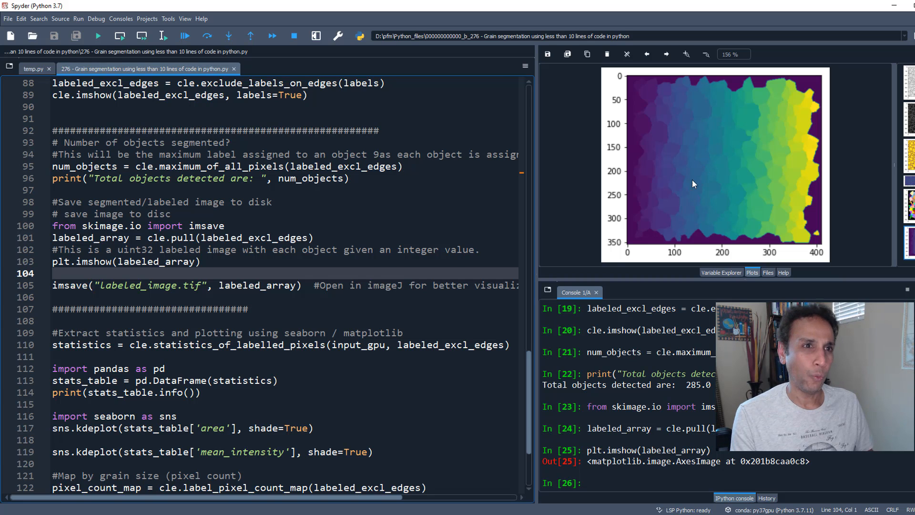
mouse_move(772, 211)
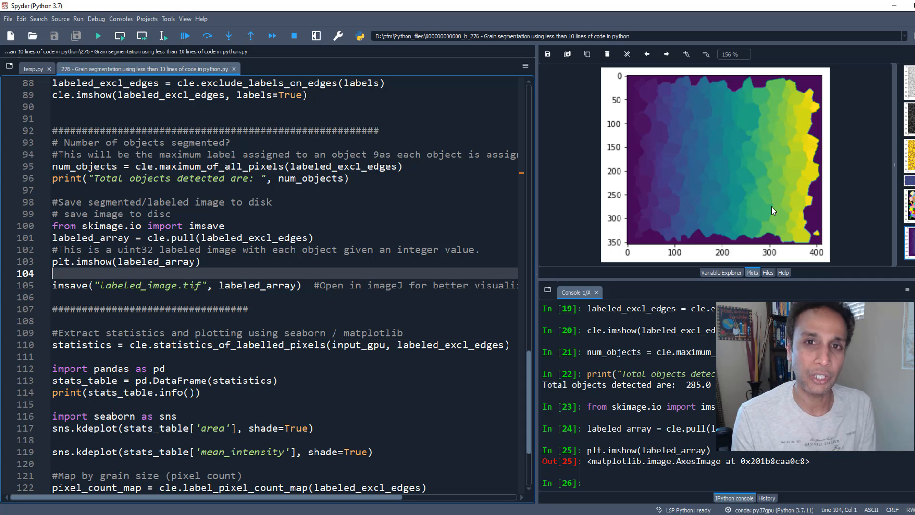
mouse_move(758, 215)
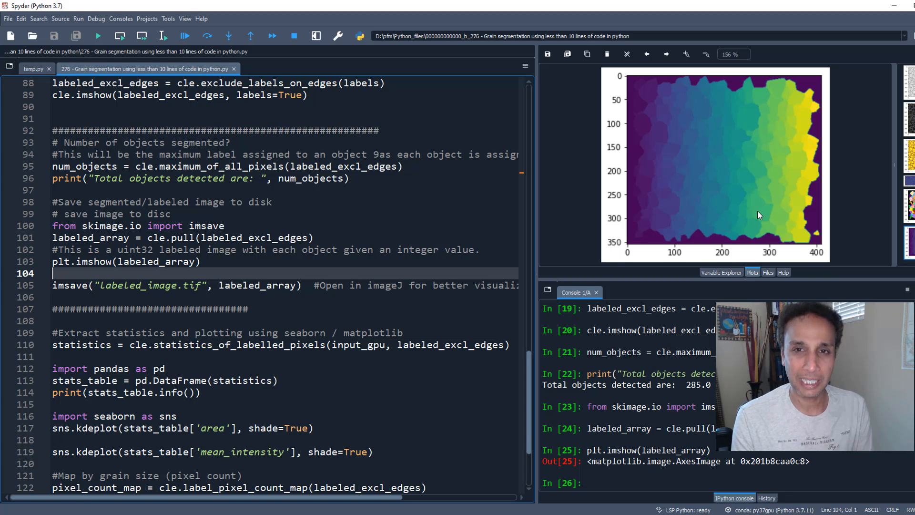
mouse_move(644, 102)
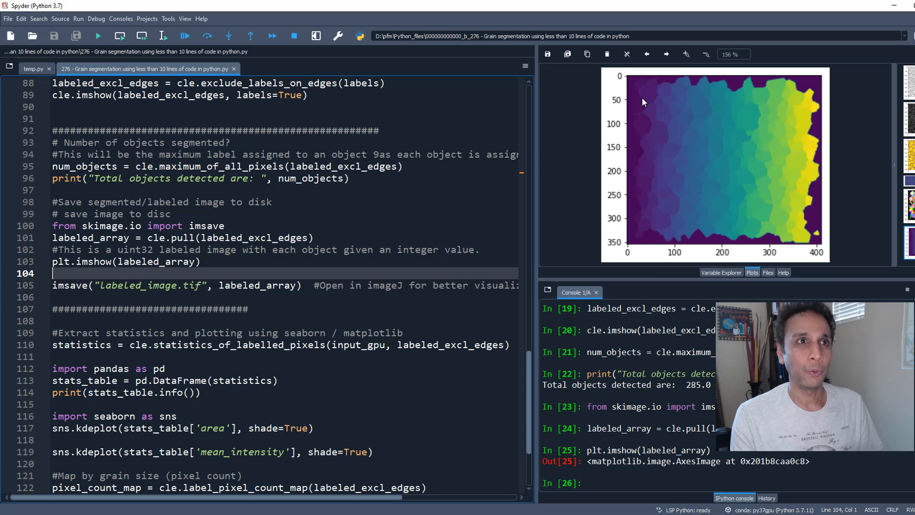
mouse_move(642, 102)
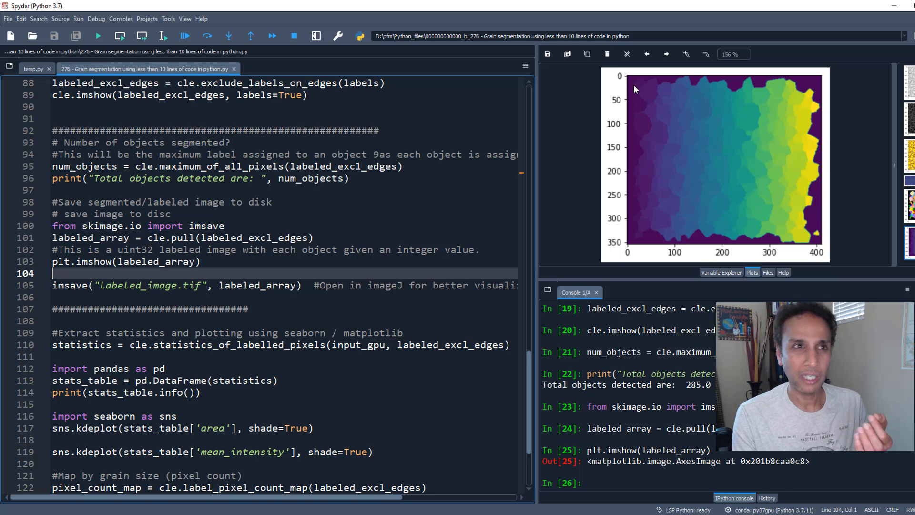
mouse_move(804, 211)
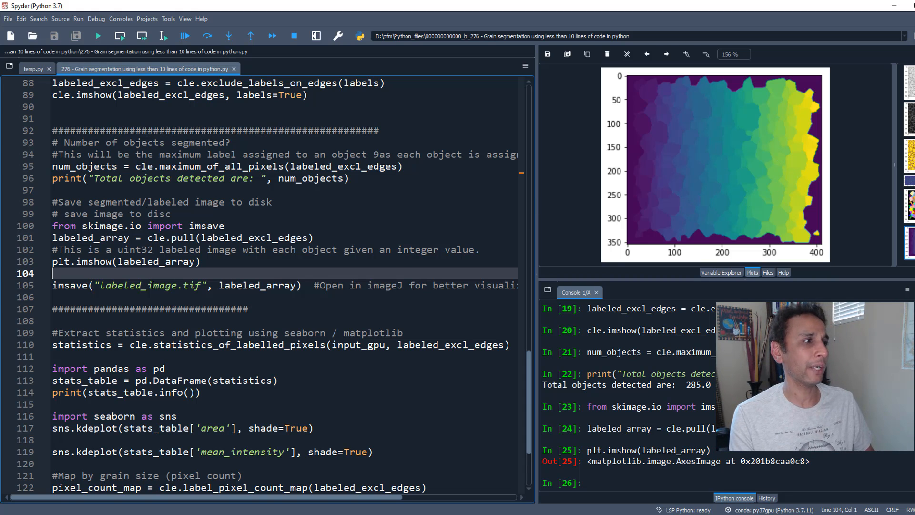
click(153, 286)
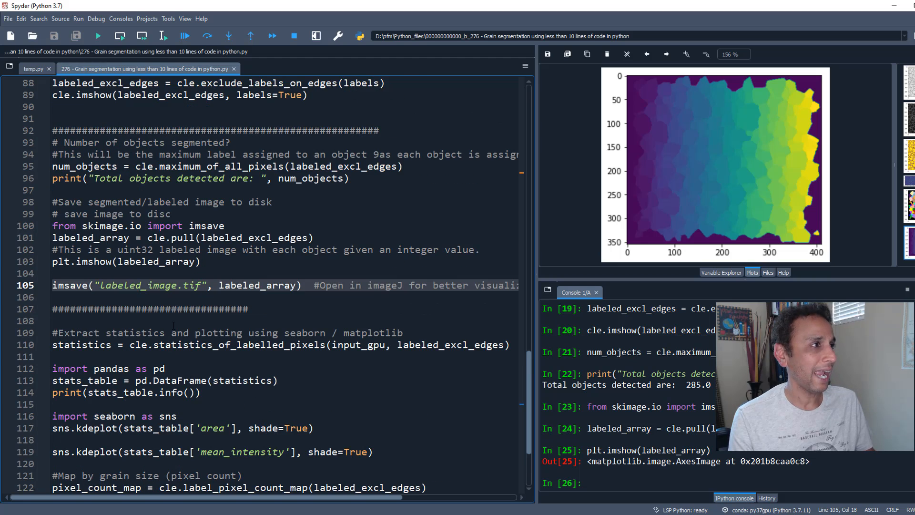
mouse_move(691, 145)
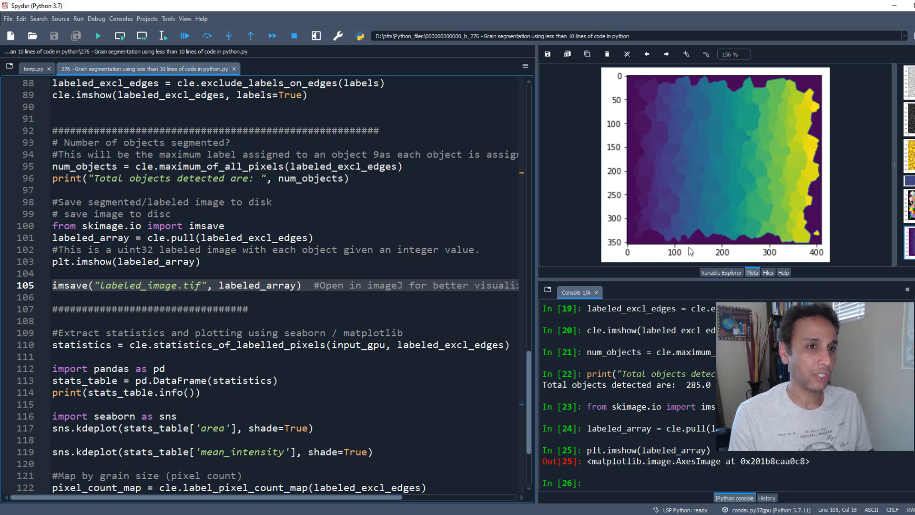
click(721, 272)
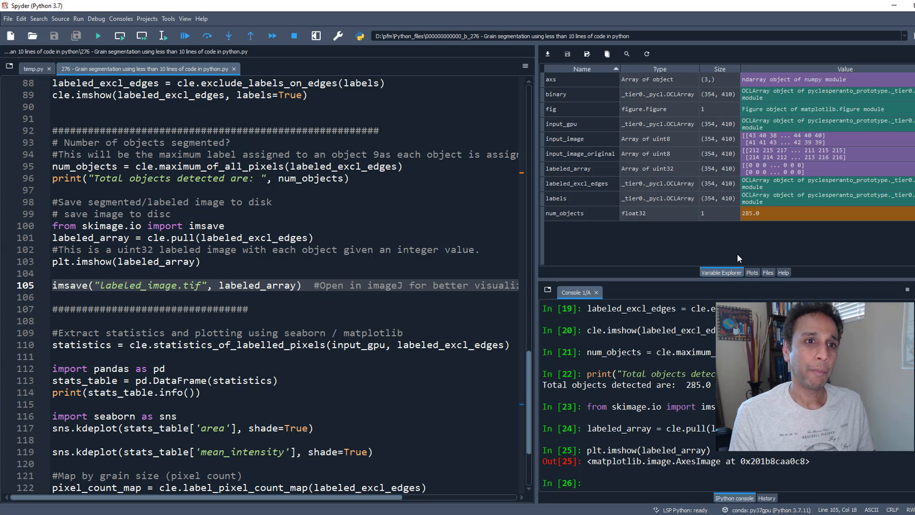
Switch to the Plots pane to show the label-array figure again.
click(751, 272)
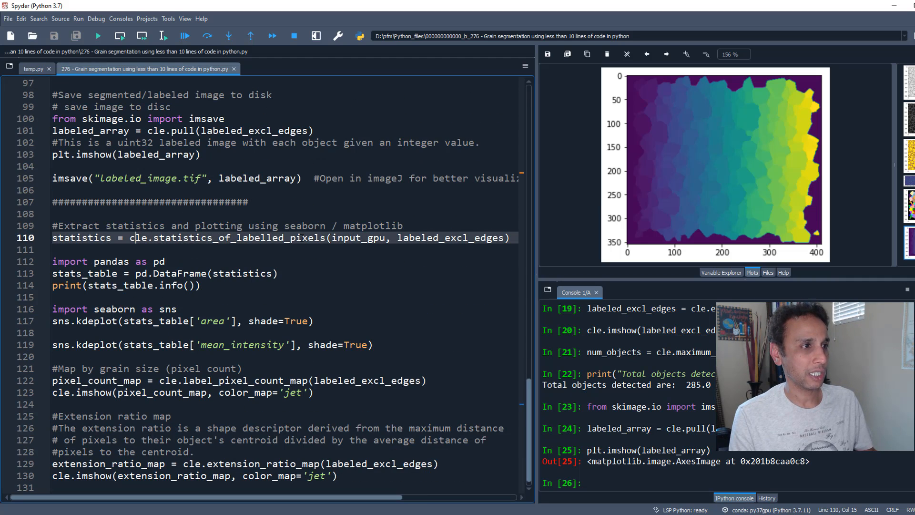
Run statistics_of_labelled_pixels, inspect its dictionary, then build the 285×37 stats_table and print info.
double_click(139, 237)
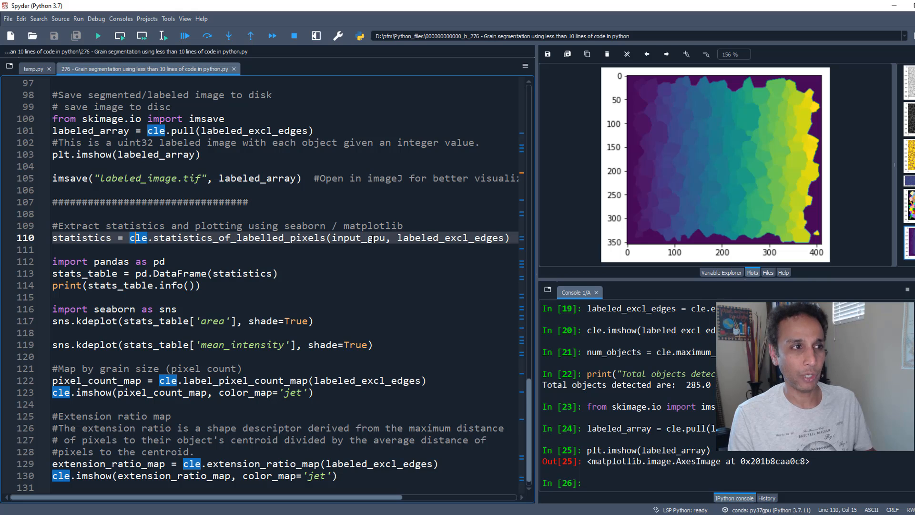
double_click(358, 237)
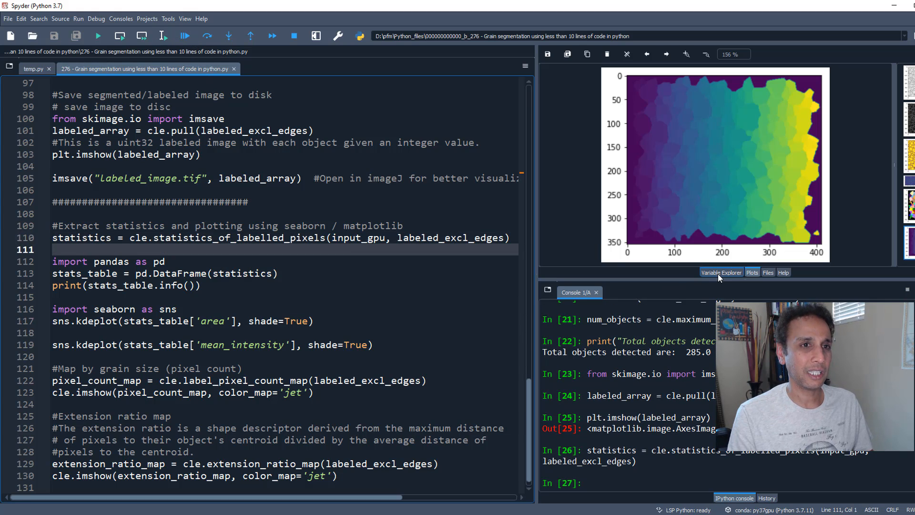
click(721, 272)
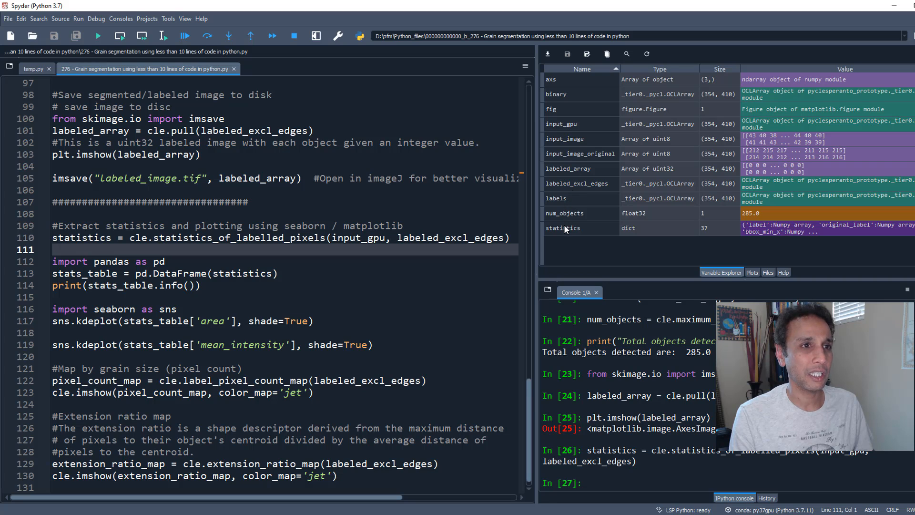
double_click(563, 228)
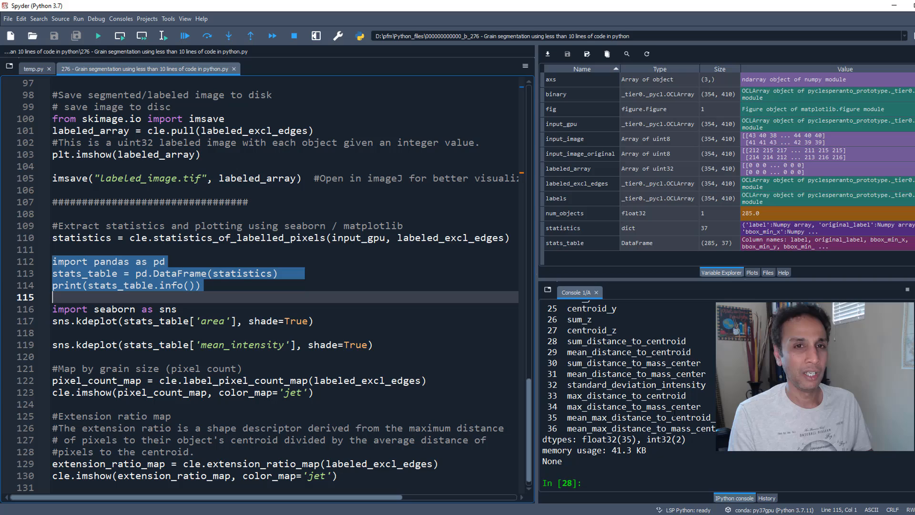
Run the sns.kdeplot lines for grain area and mean intensity, then the jet pixel-count map.
click(136, 344)
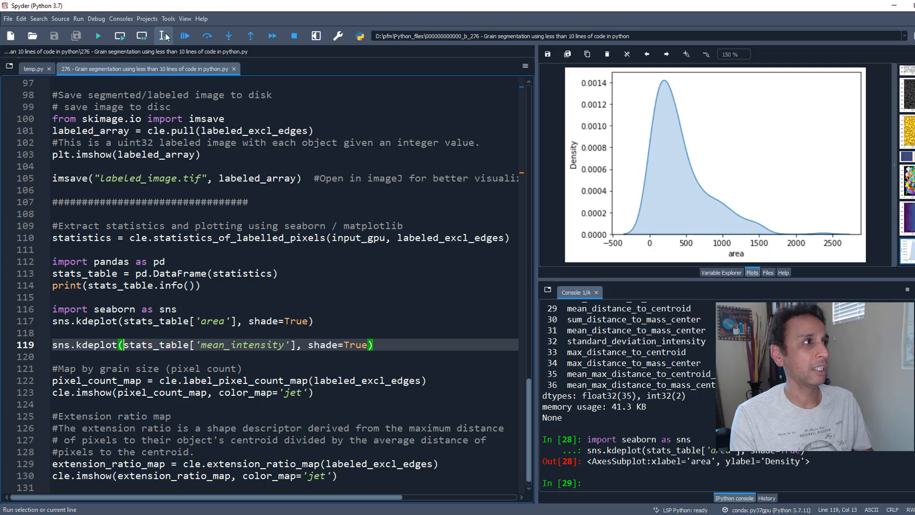
click(164, 36)
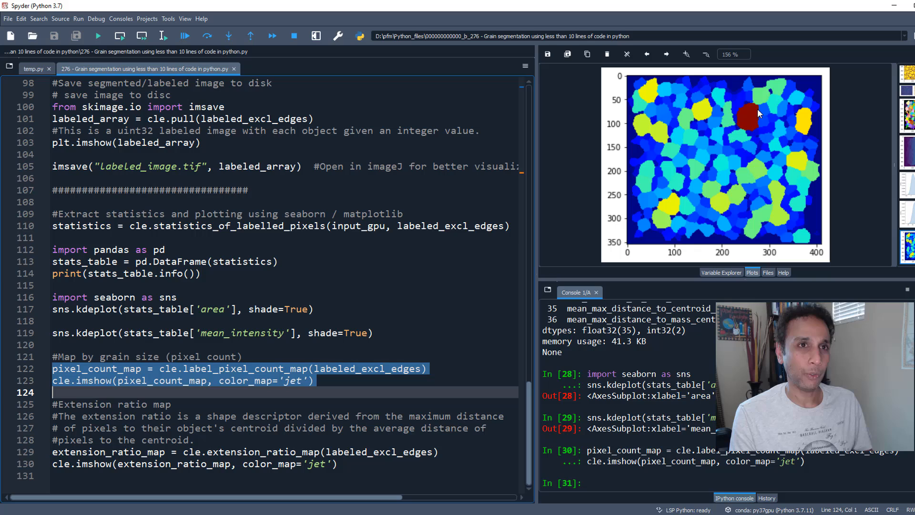
mouse_move(752, 121)
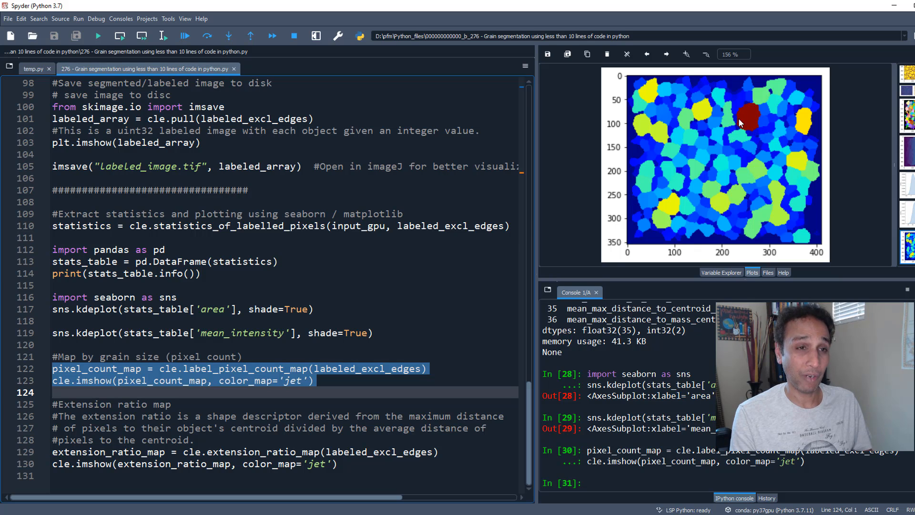